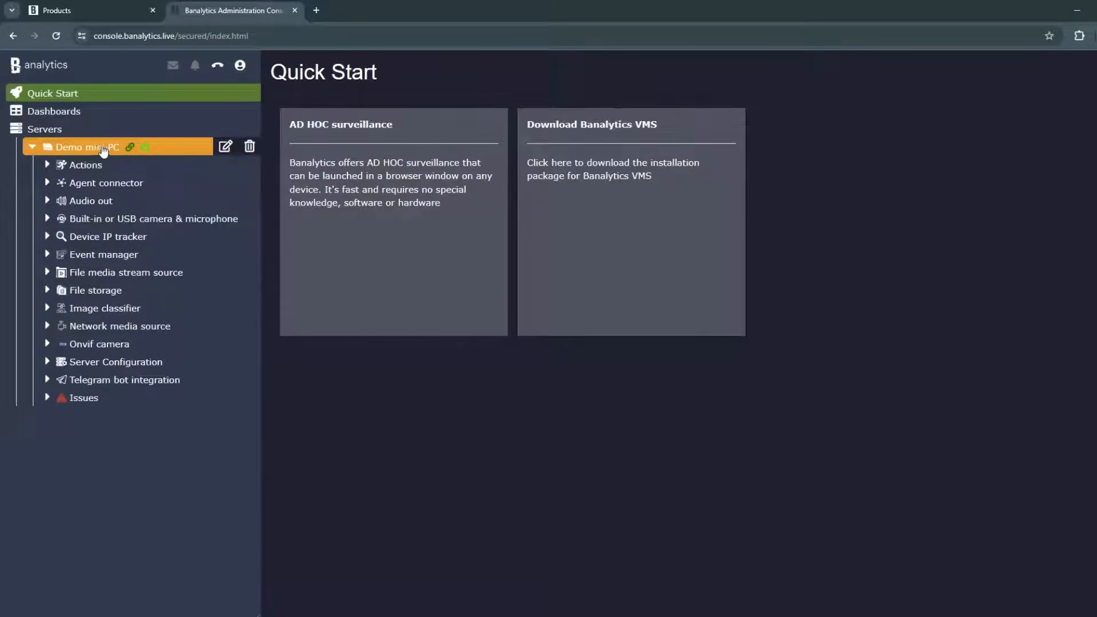
pyautogui.moveTo(618, 156)
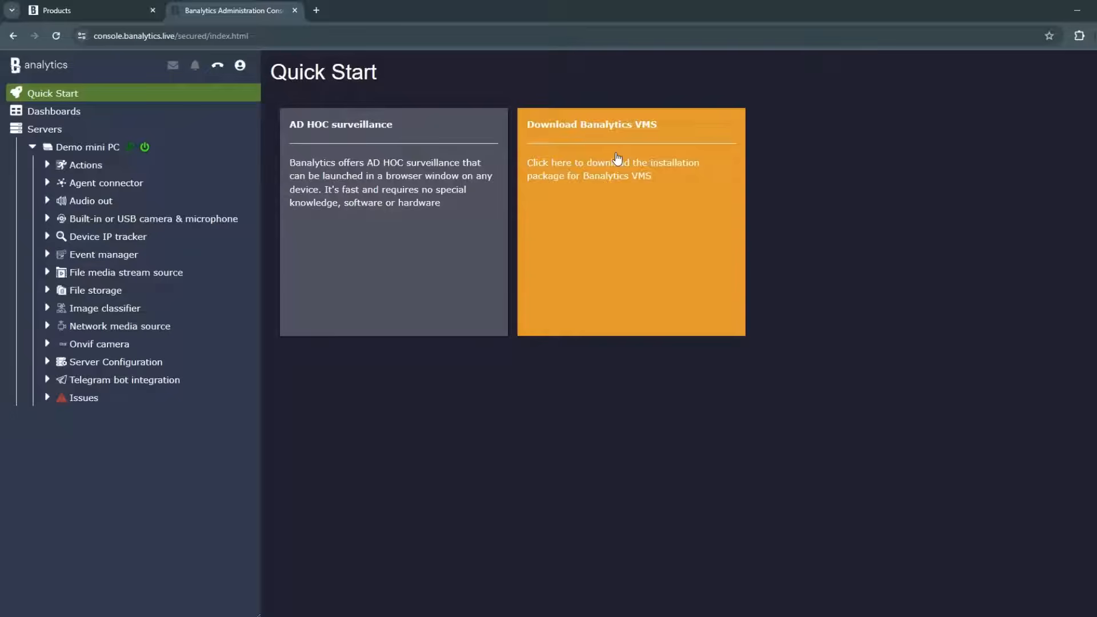
# Download the Windows x64 compressed-archive media server package from the Banalytics VMS page
pyautogui.click(629, 168)
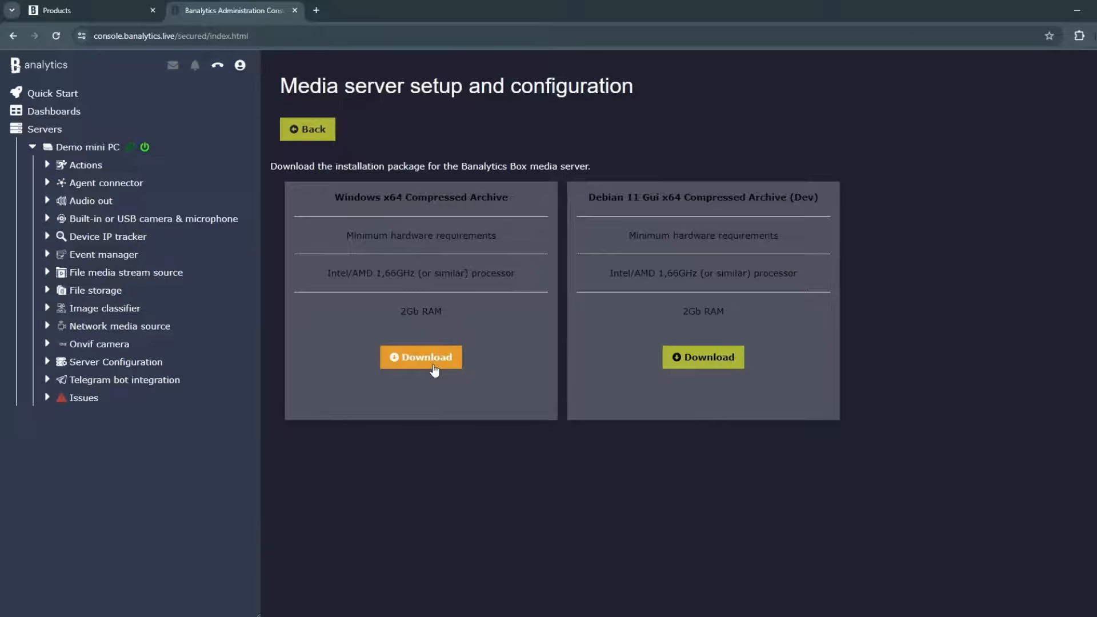
pyautogui.click(421, 356)
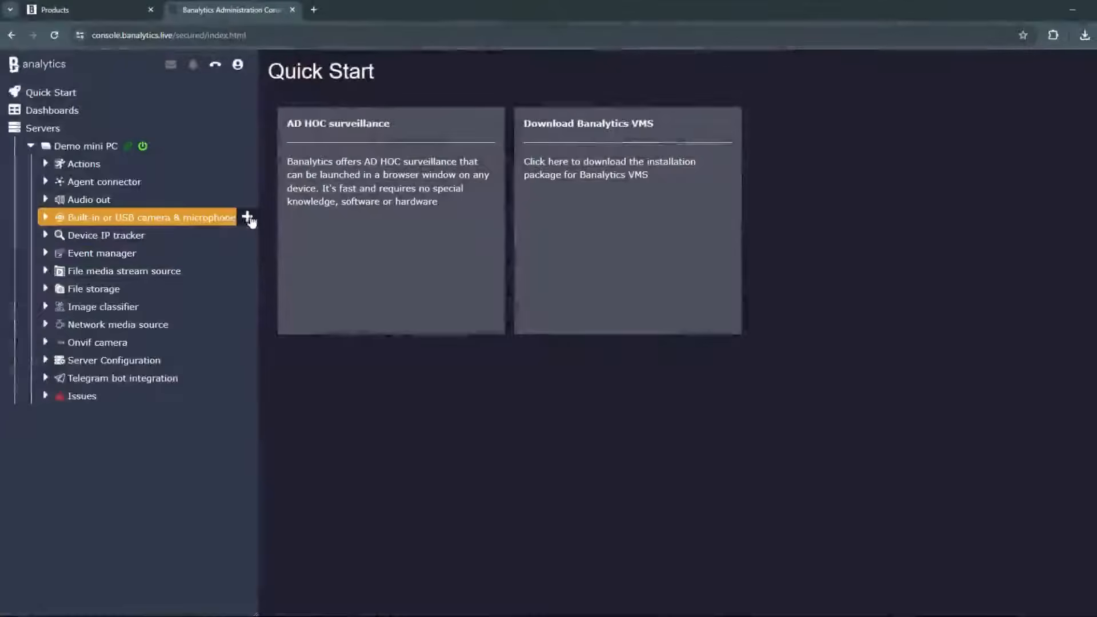
# Start a new built-in/USB camera set to restart Immediately on failure and begin its title 'Living r…'
pyautogui.click(248, 217)
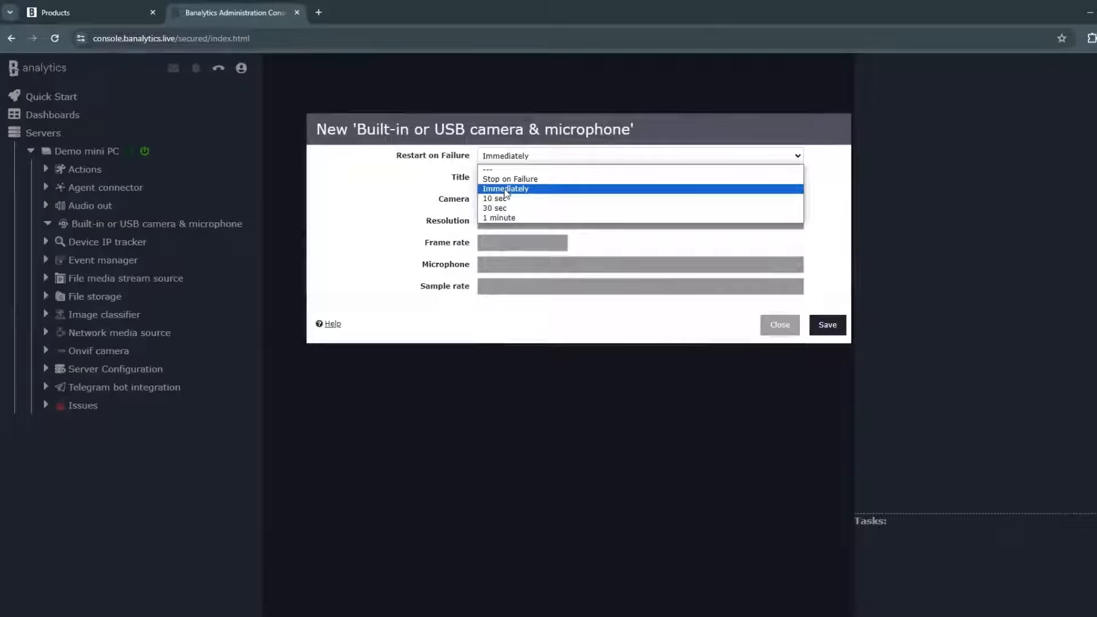
pyautogui.click(505, 189)
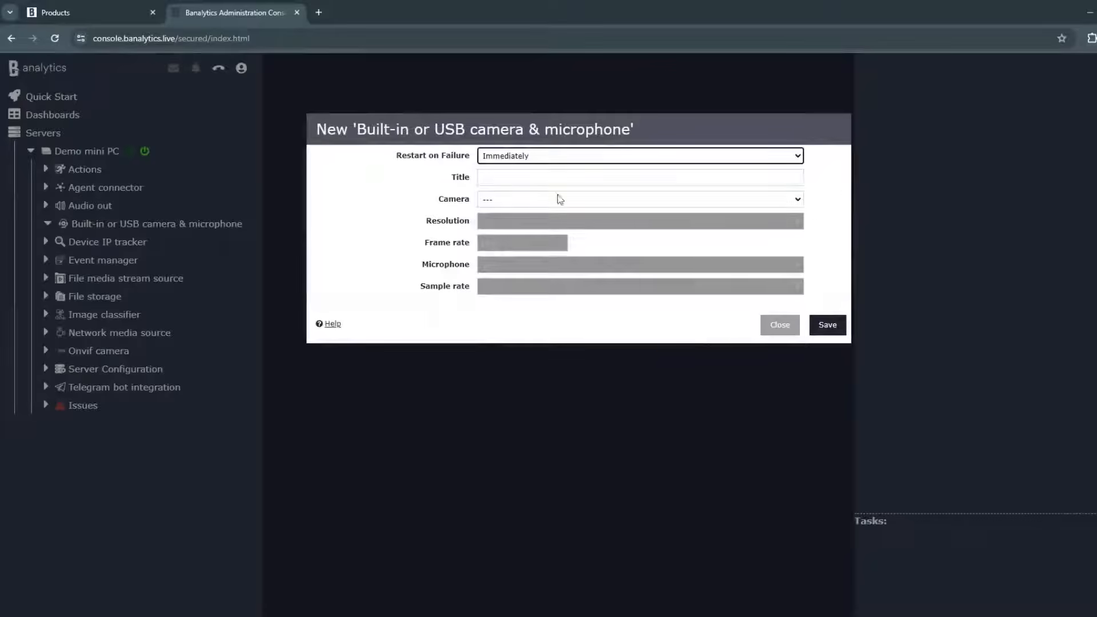
pyautogui.write('Living room USB camera')
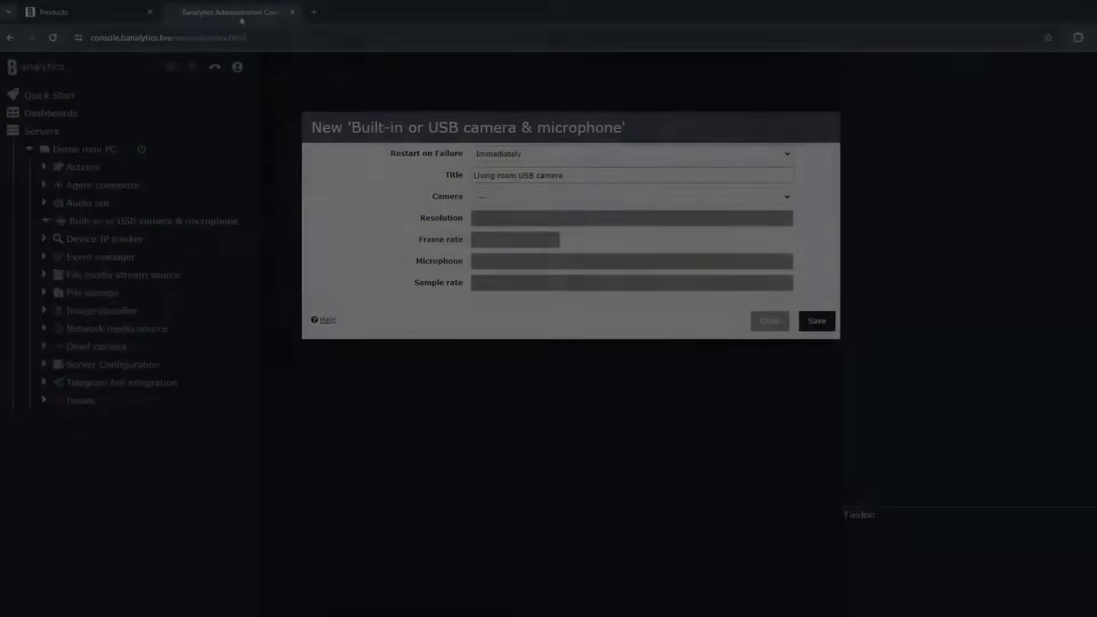
# Select the Logi C270 HD WebCam at 1280x720 resolution and attempt to save the camera
pyautogui.click(630, 195)
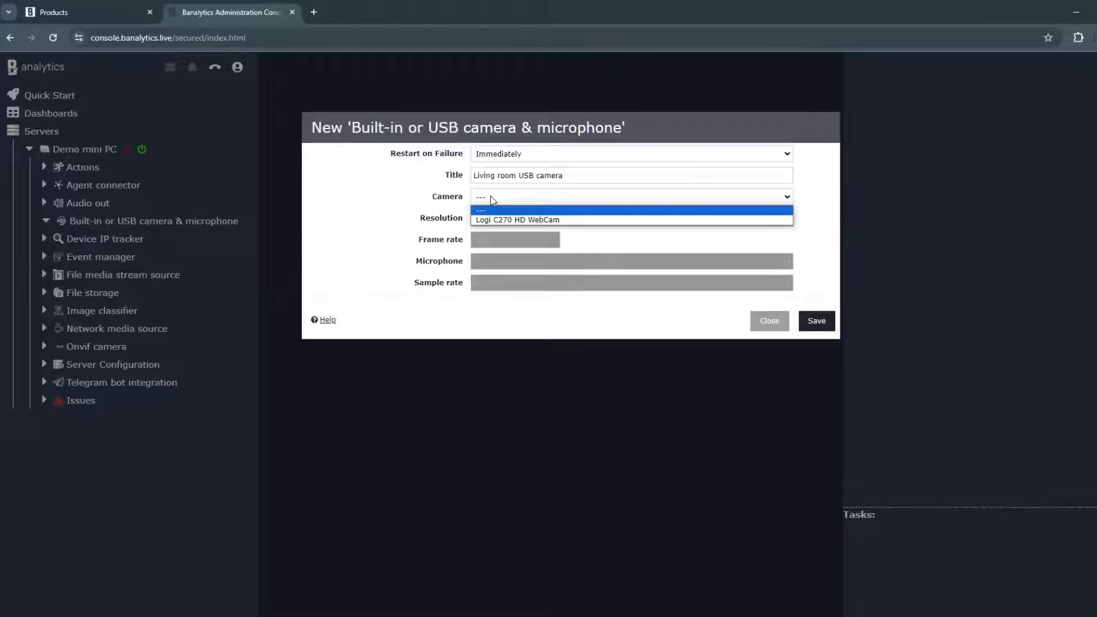
pyautogui.moveTo(518, 220)
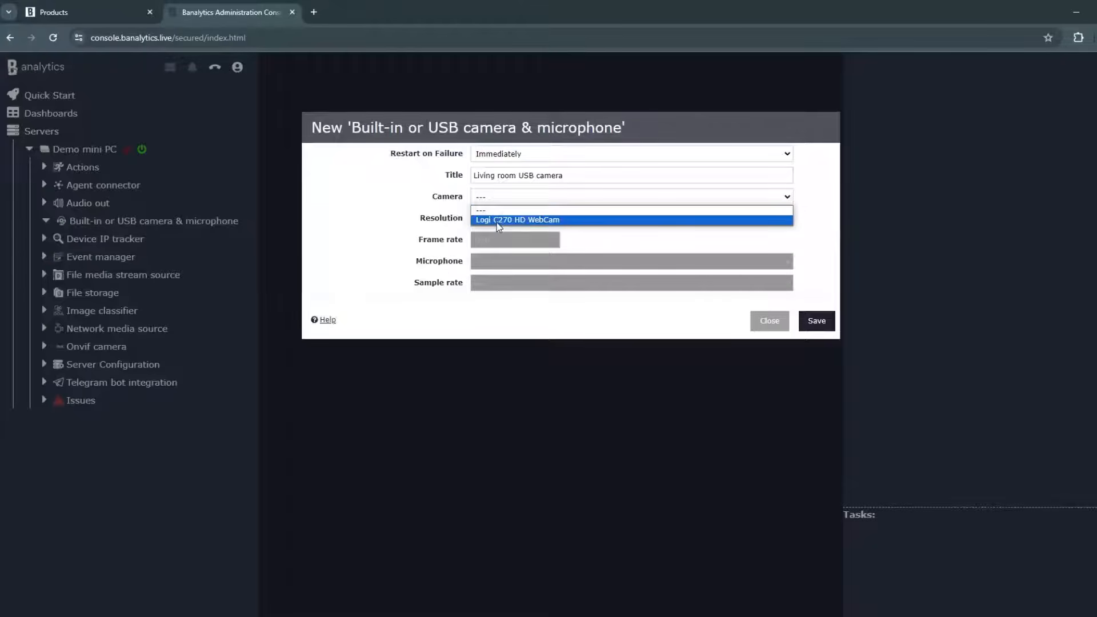
pyautogui.click(518, 220)
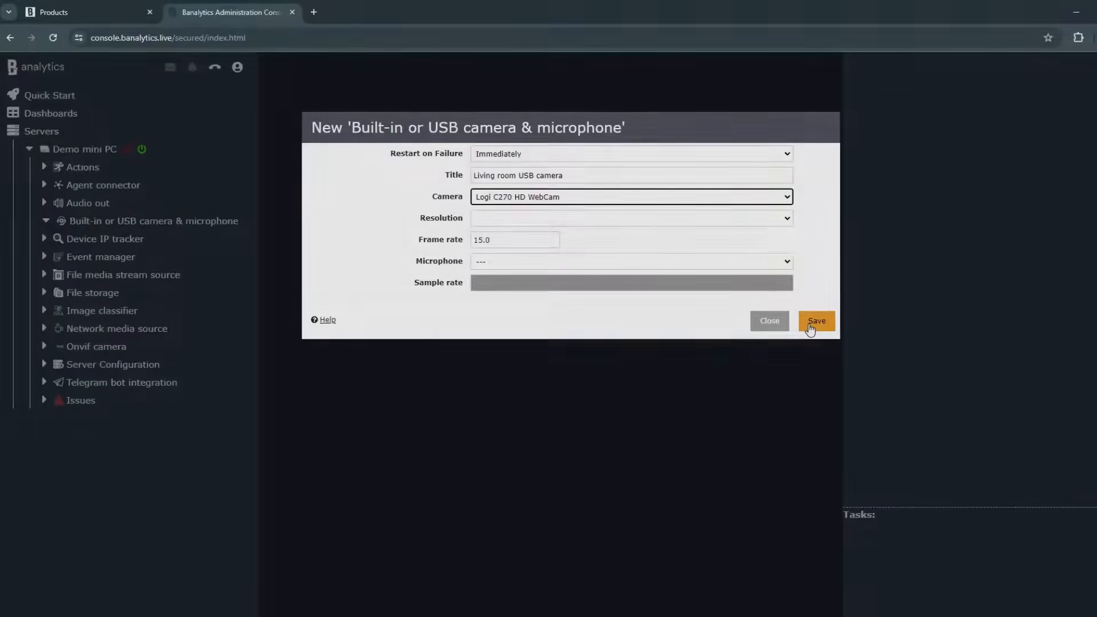
pyautogui.click(816, 320)
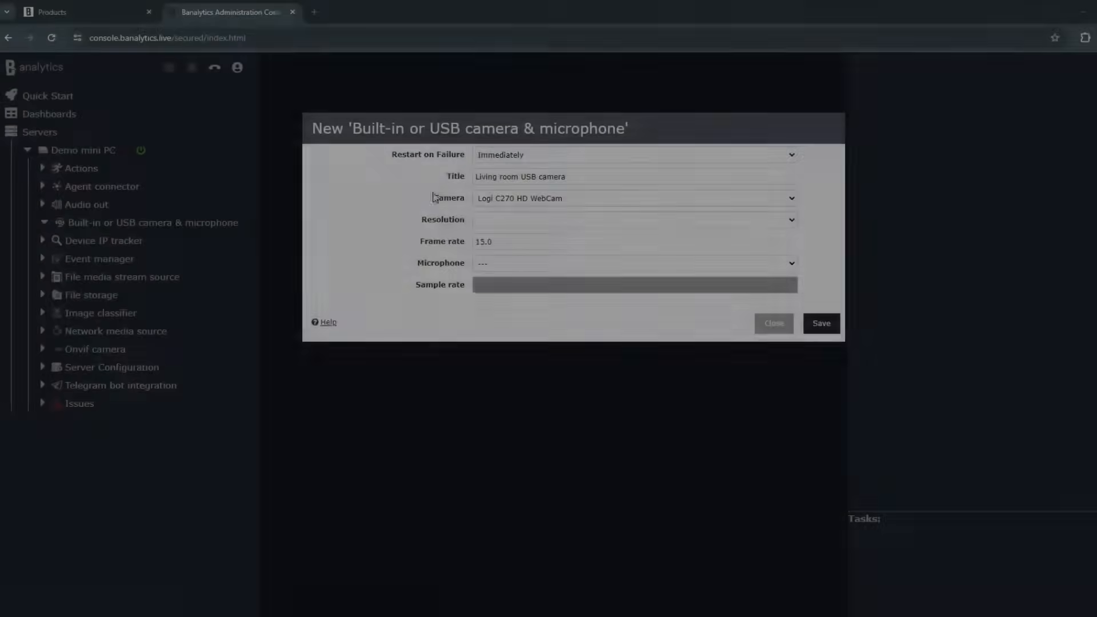
pyautogui.click(791, 220)
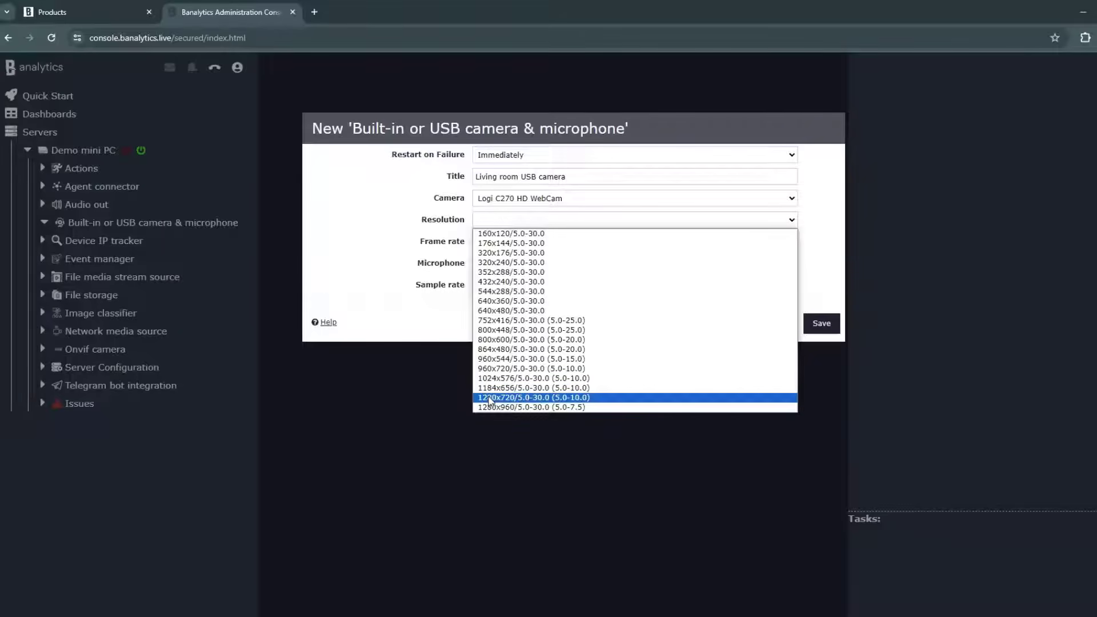
pyautogui.click(531, 398)
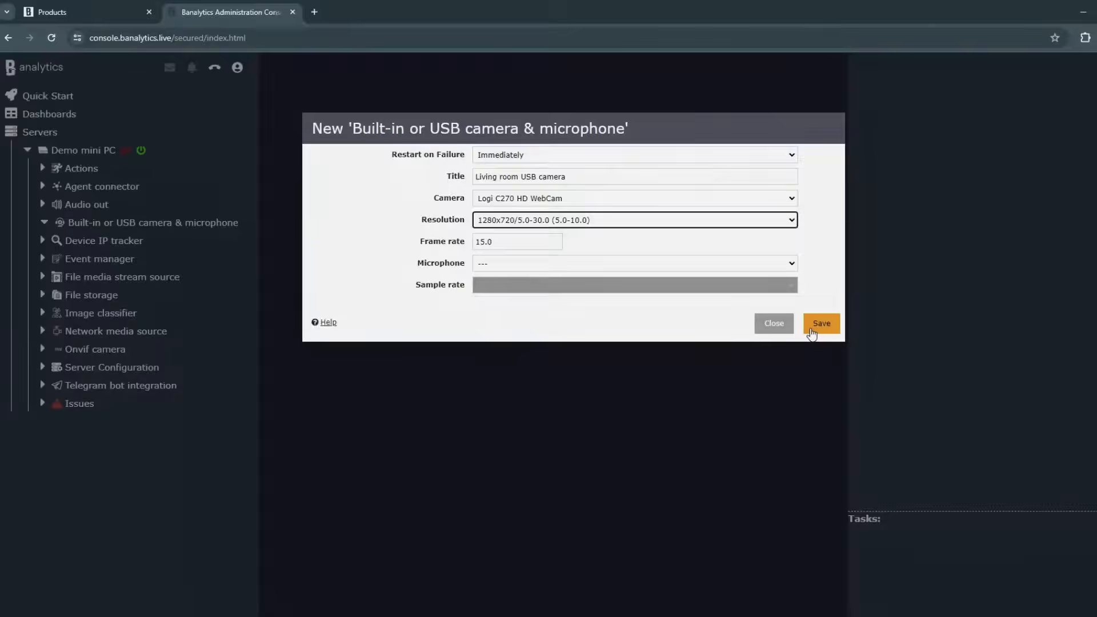
pyautogui.click(821, 323)
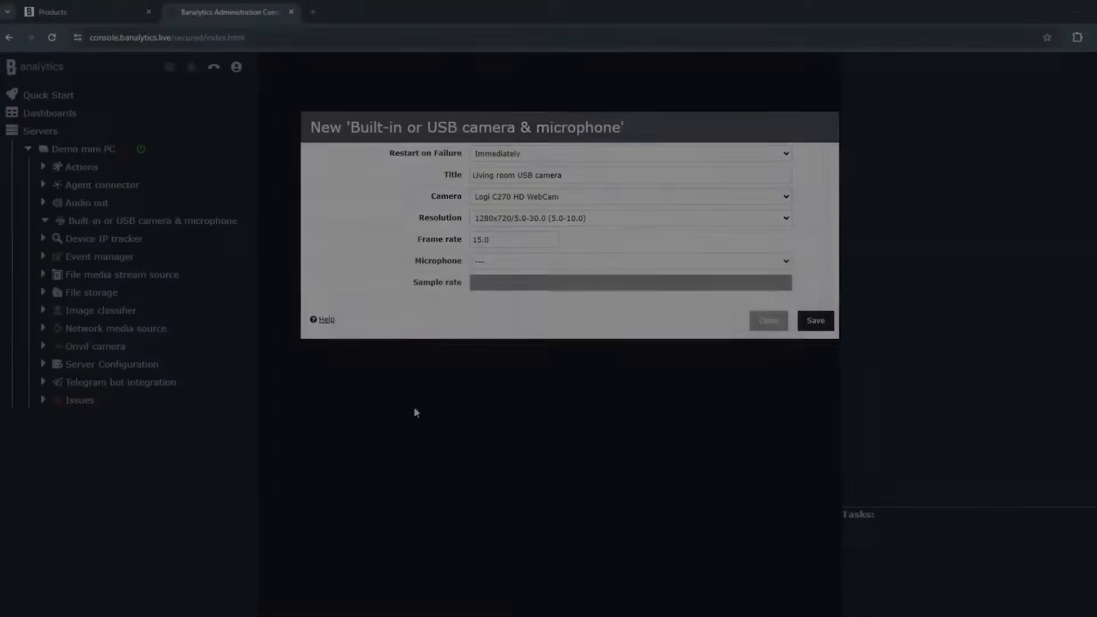
# Adjust the frame rate through 5, 30 and 13 down to 10 and submit the save
pyautogui.click(514, 239)
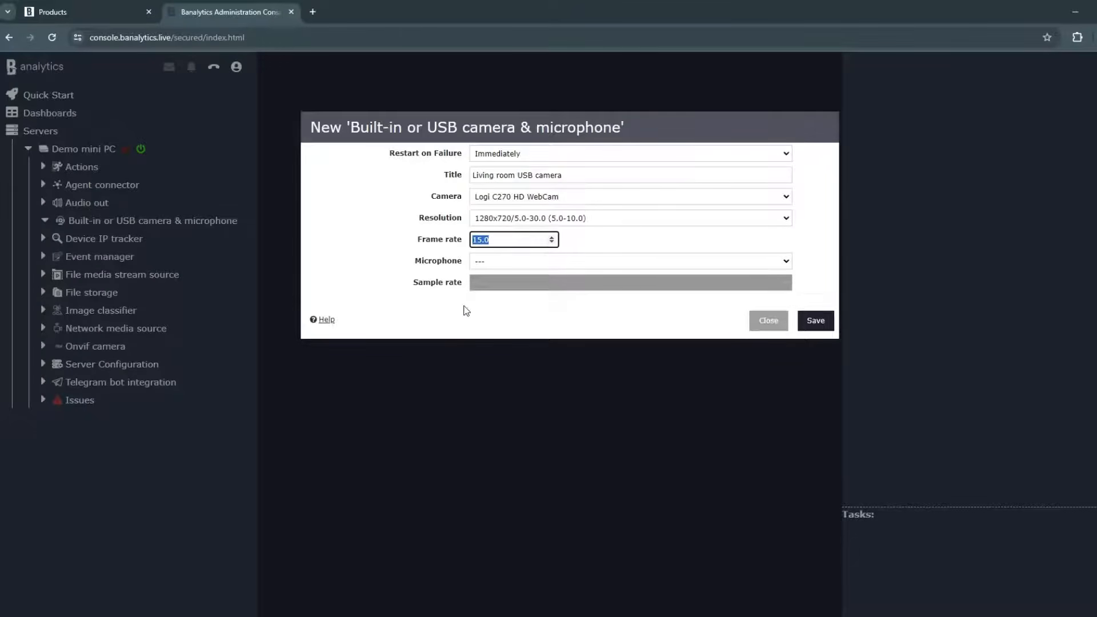
pyautogui.write('5')
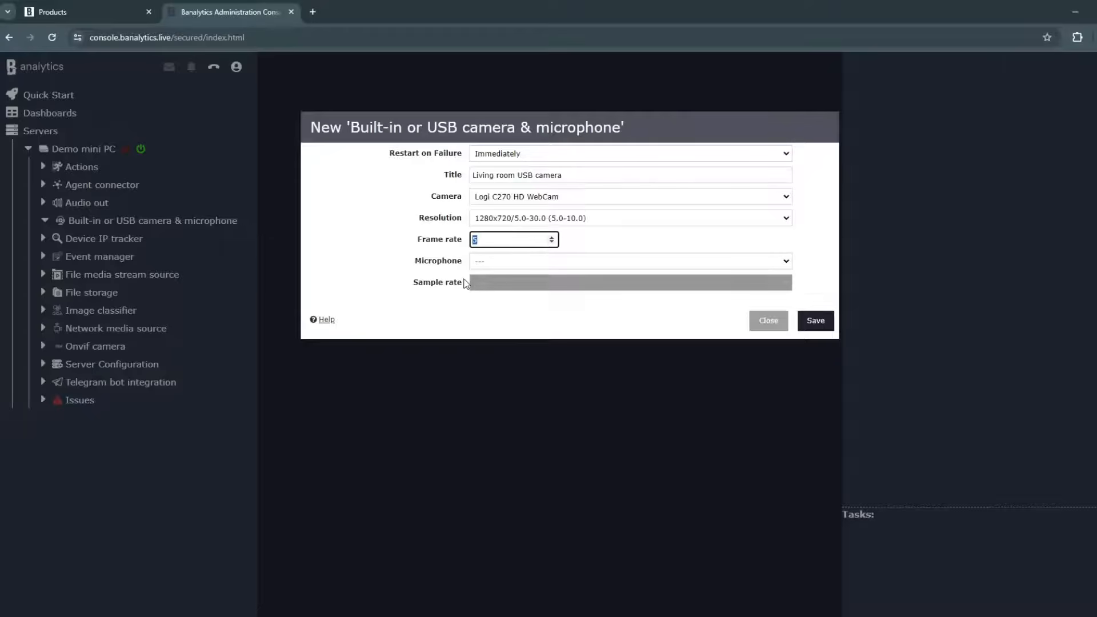
pyautogui.write('30')
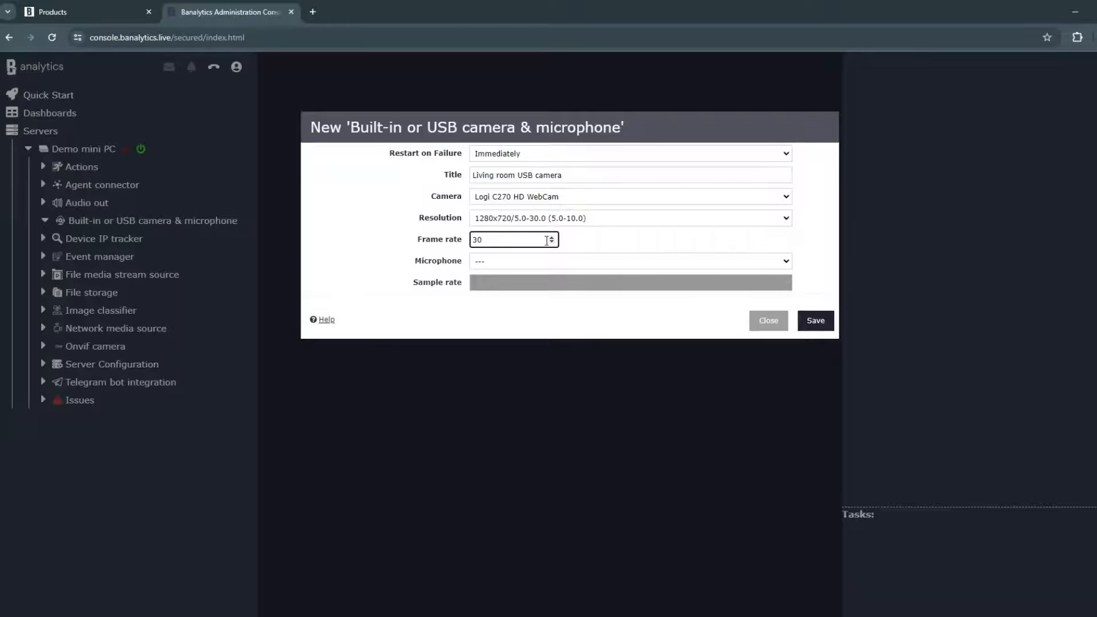
pyautogui.write('13')
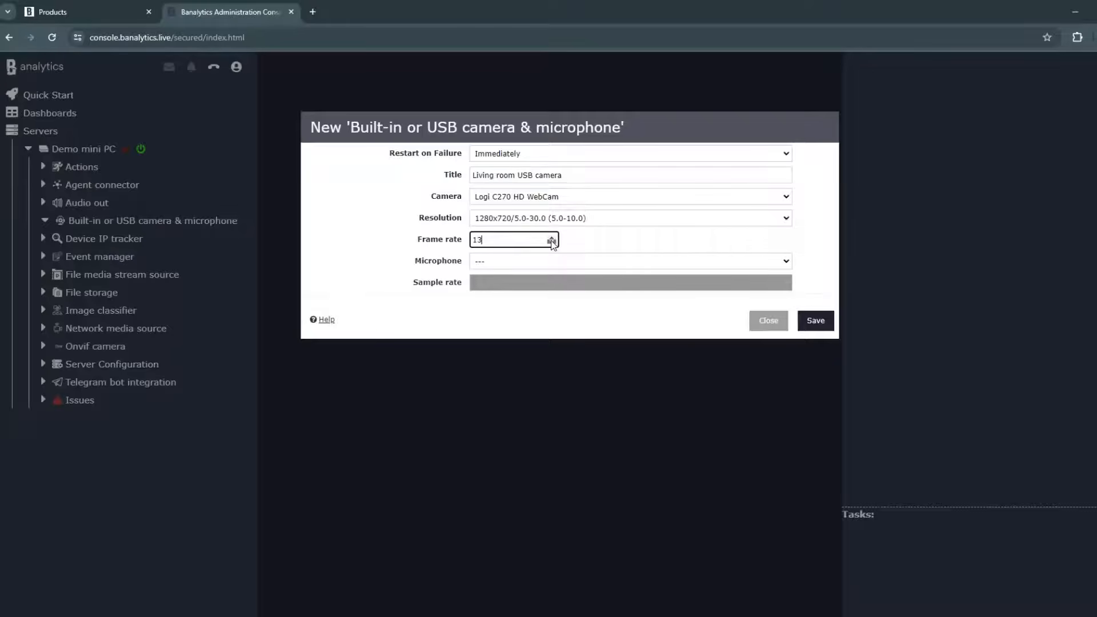
pyautogui.click(551, 242)
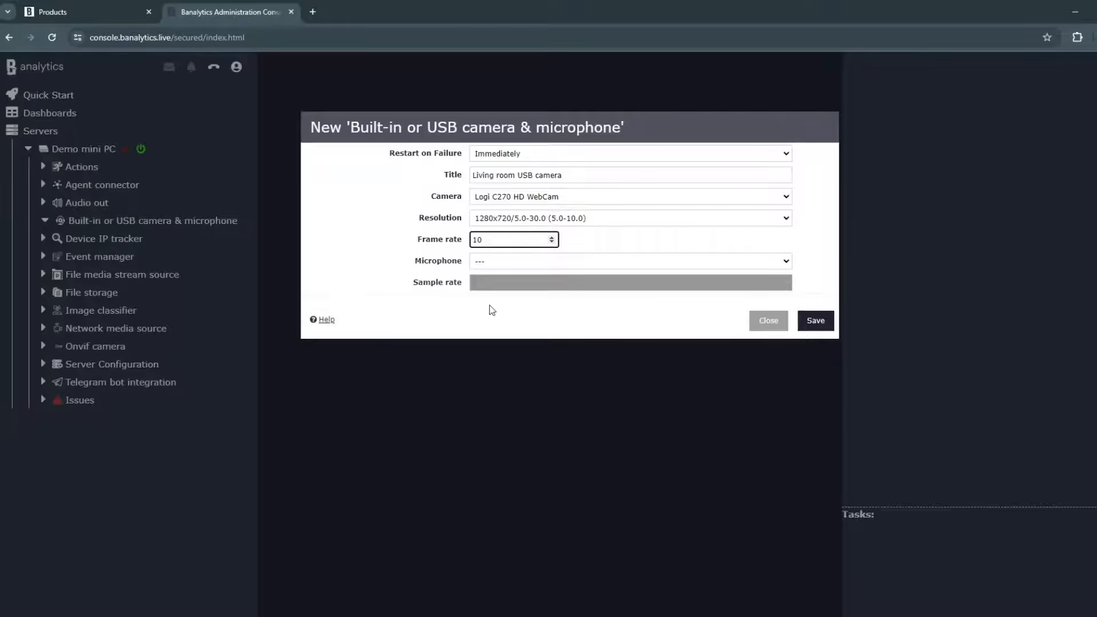
pyautogui.moveTo(815, 320)
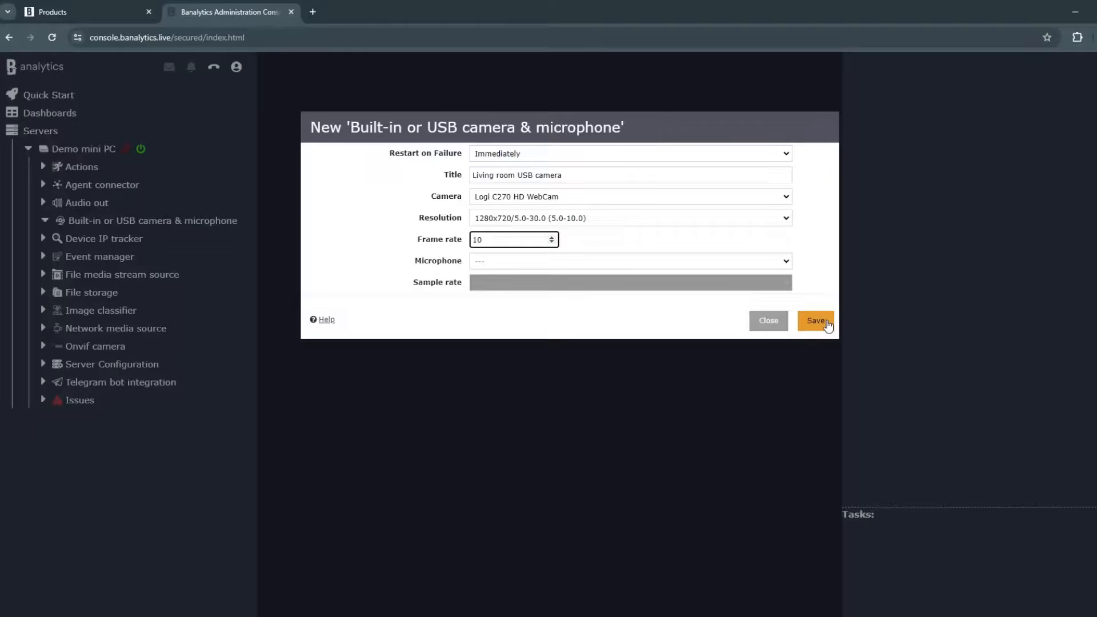
pyautogui.click(815, 320)
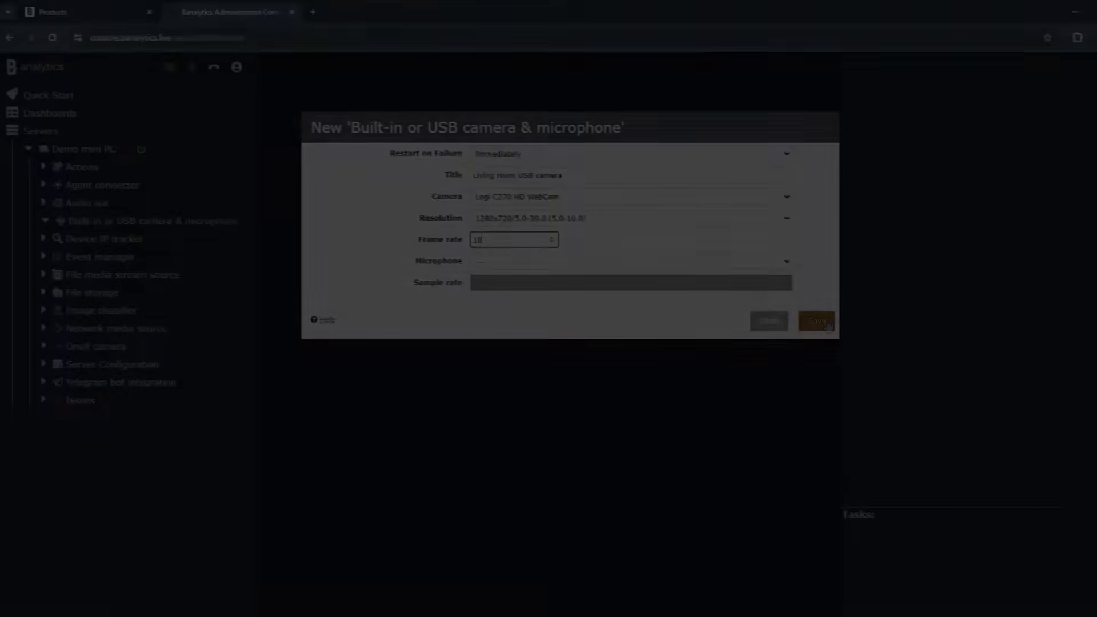
# Try the USB audio microphone with sample rates 44100, 48000 and 8000, then save the camera settings
pyautogui.click(784, 260)
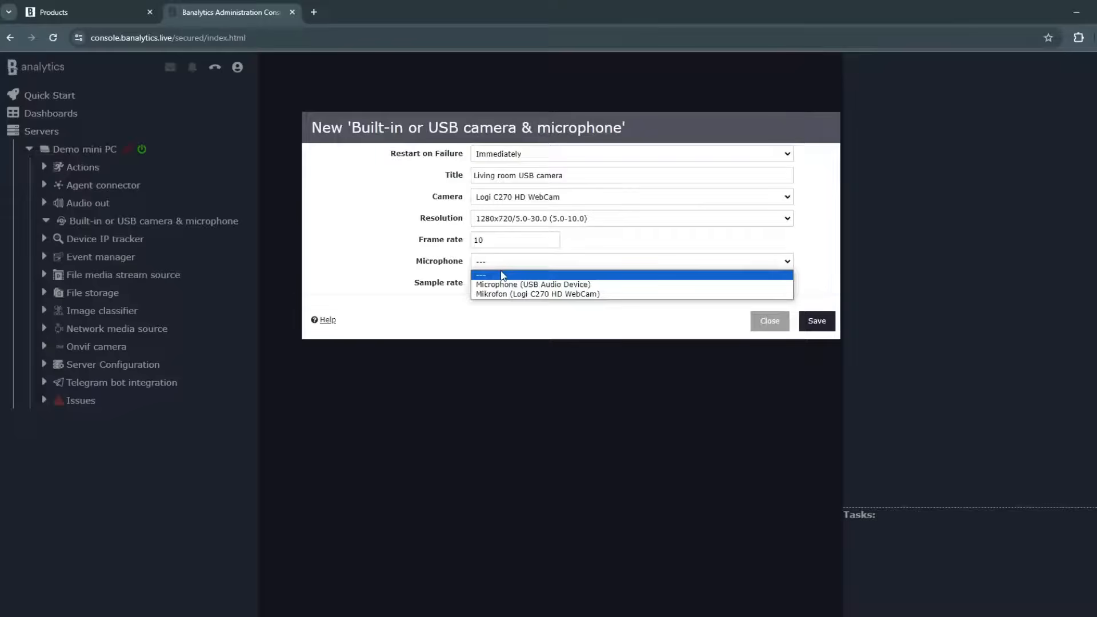
pyautogui.moveTo(507, 293)
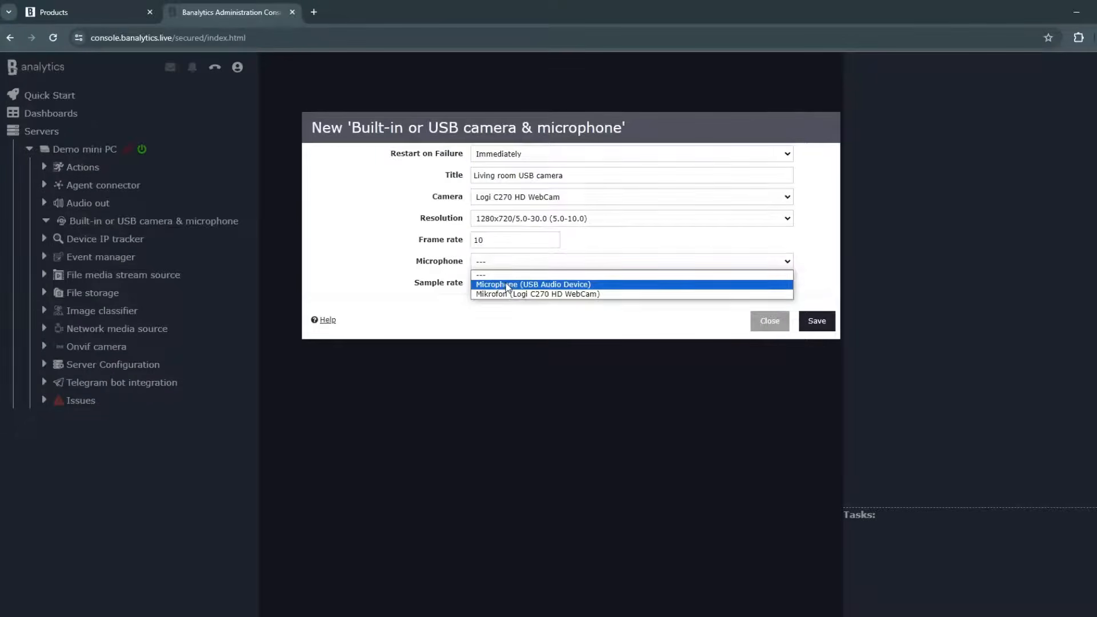
pyautogui.click(533, 284)
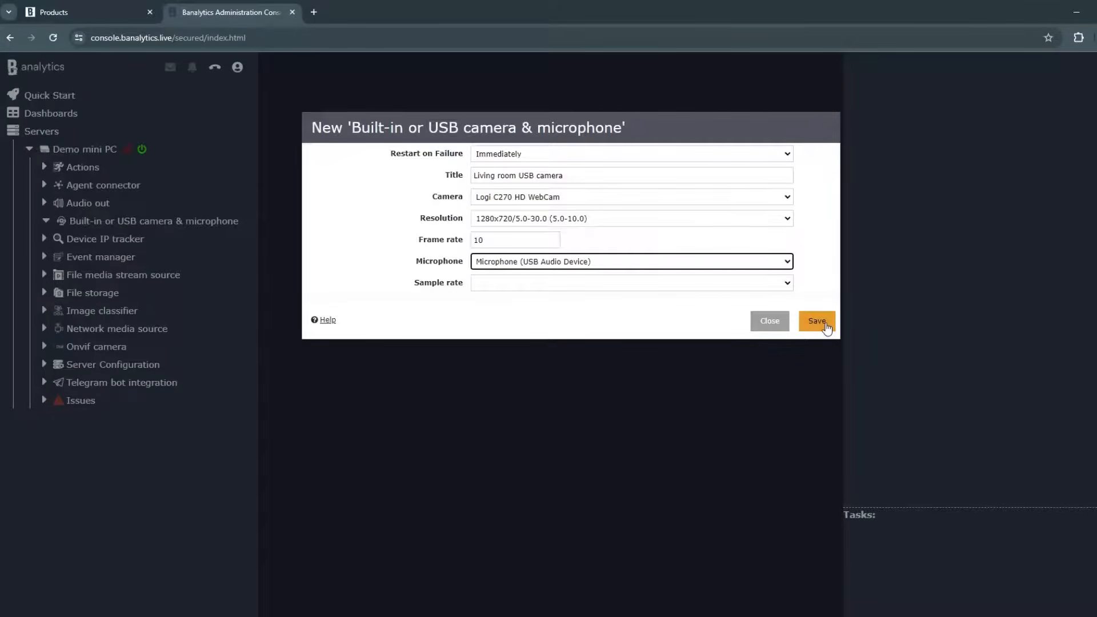
pyautogui.click(816, 321)
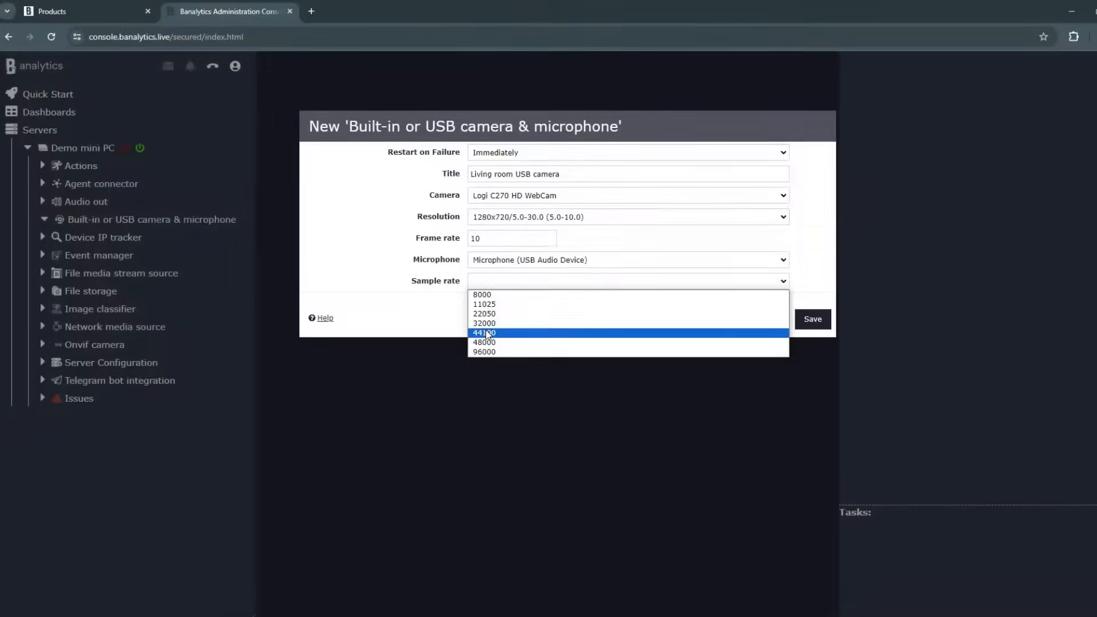
pyautogui.click(485, 333)
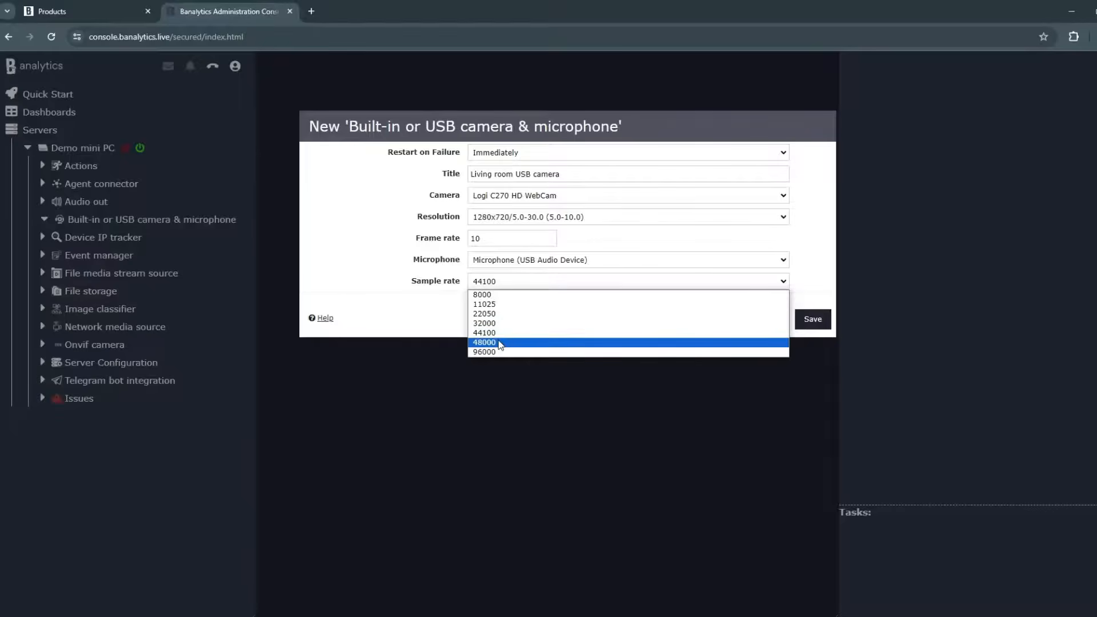
pyautogui.click(483, 342)
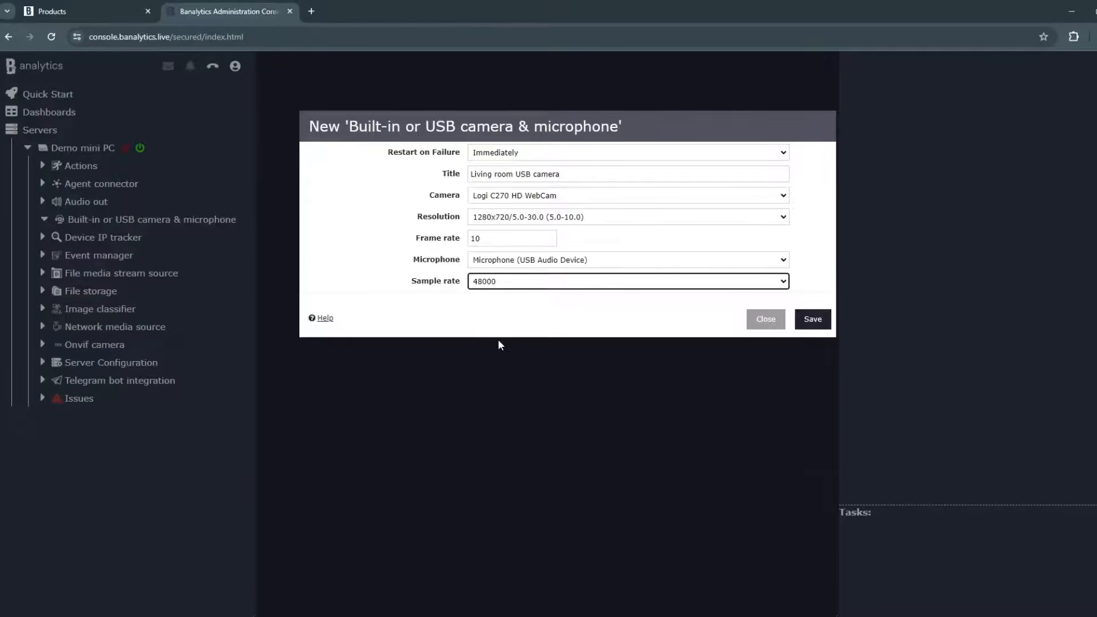
pyautogui.click(626, 281)
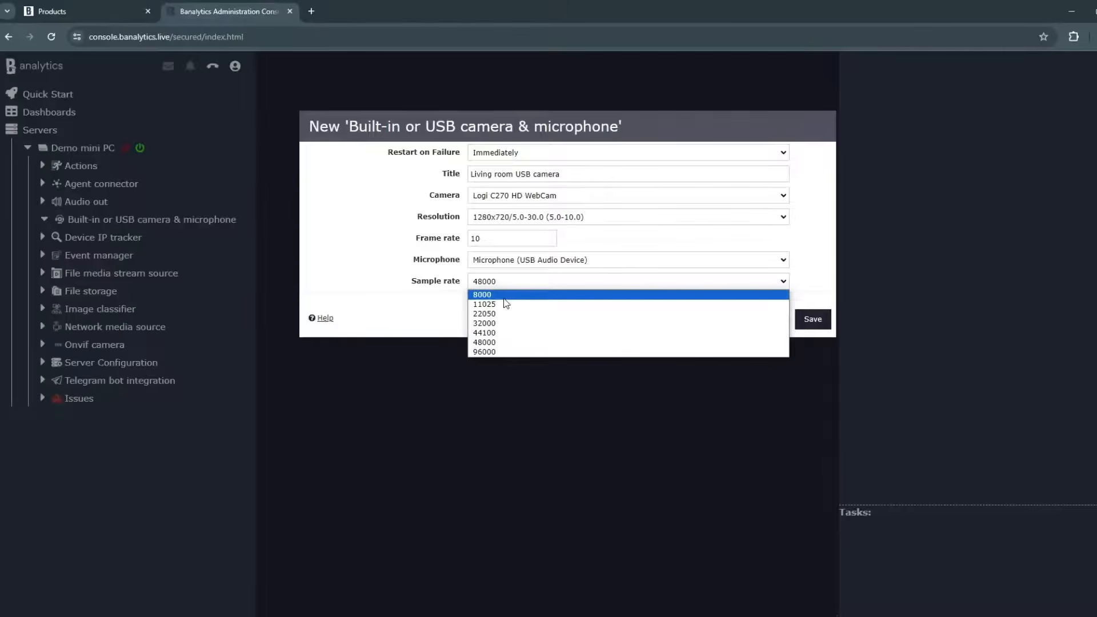
pyautogui.click(481, 294)
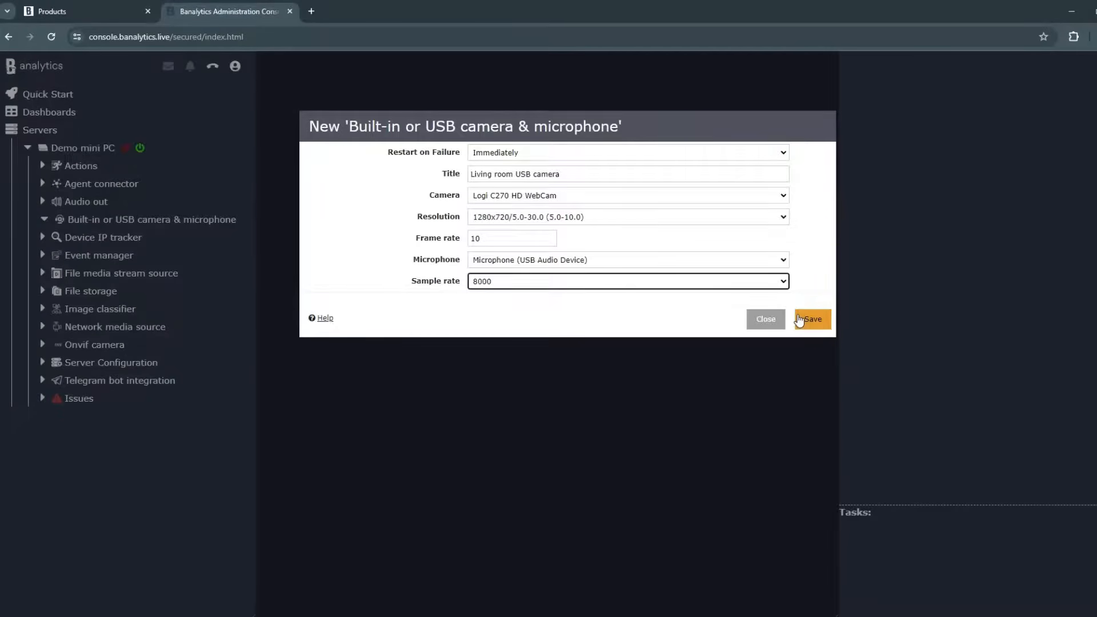
pyautogui.click(811, 319)
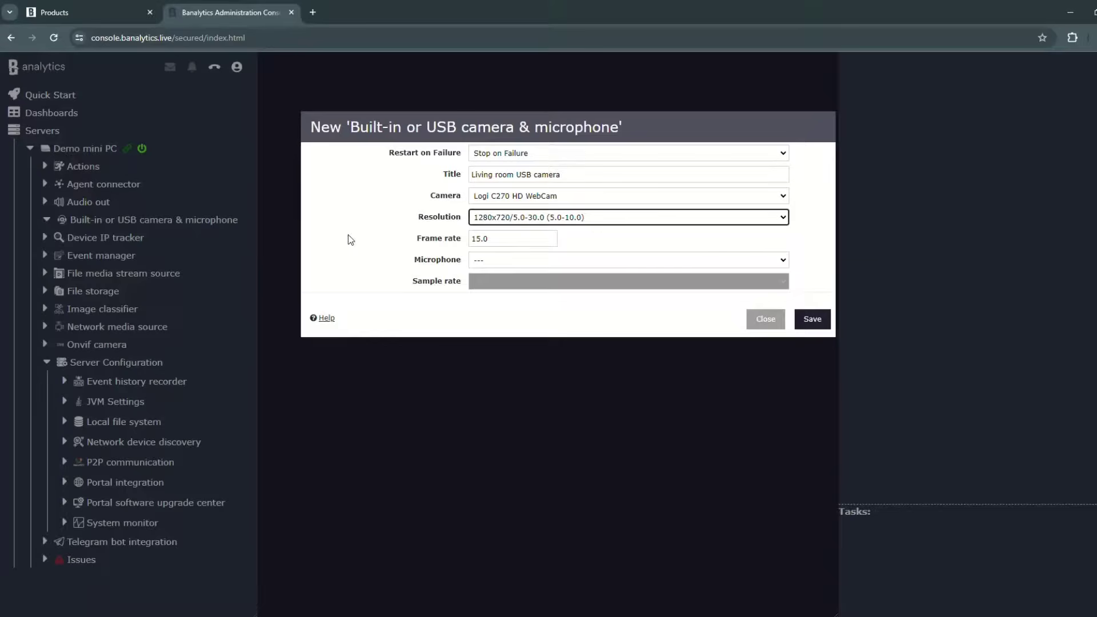
pyautogui.moveTo(812, 318)
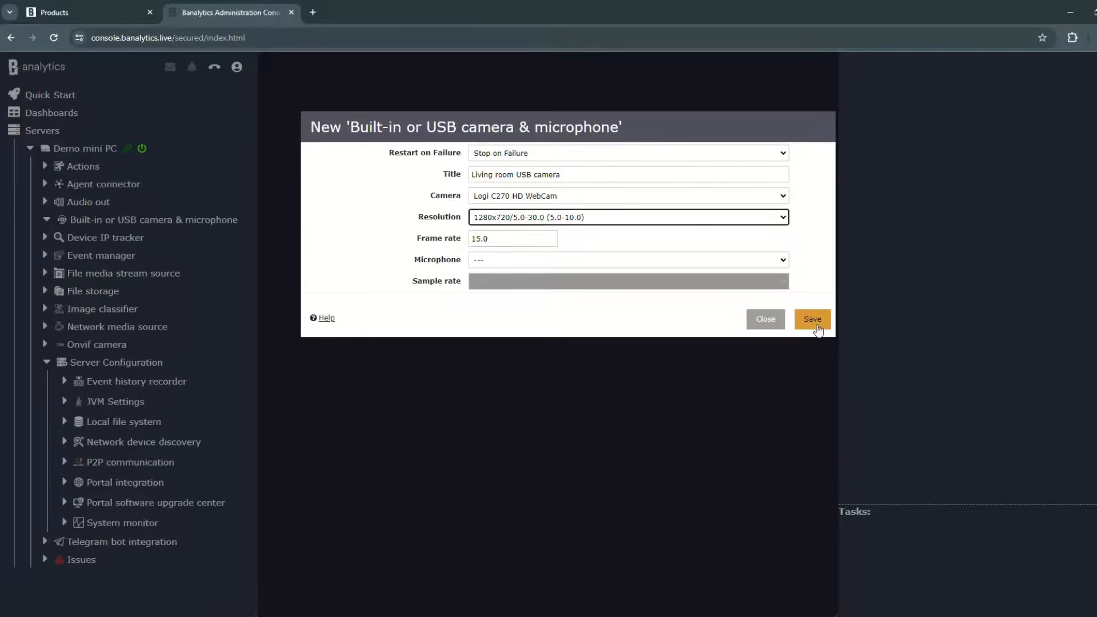
# Save the Living room USB camera, show its live stream and select its Capture component
pyautogui.click(811, 319)
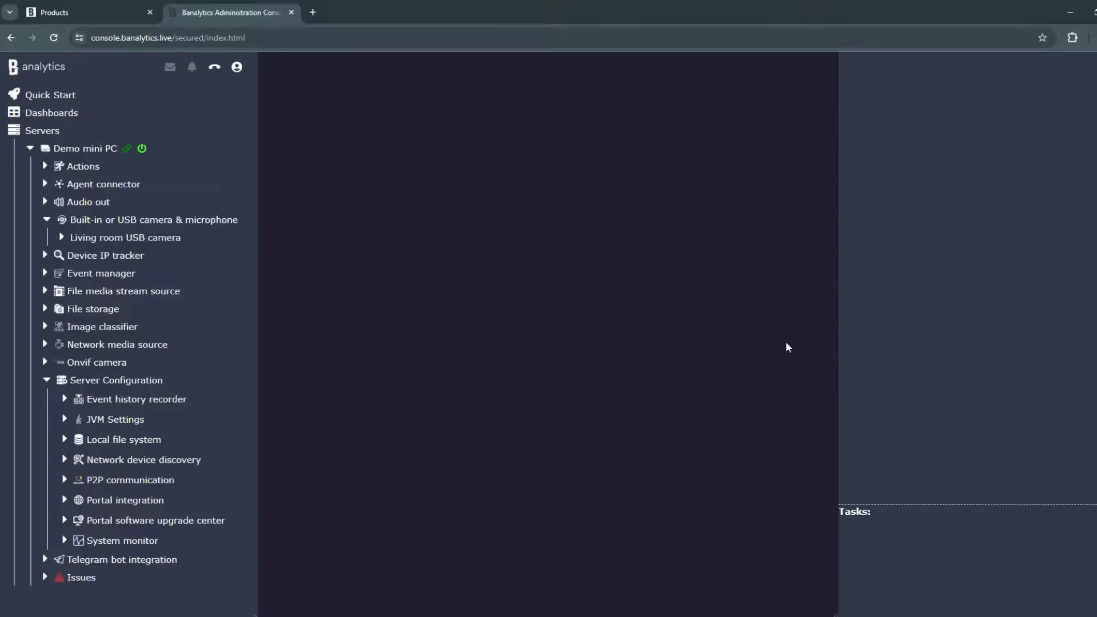
pyautogui.click(126, 238)
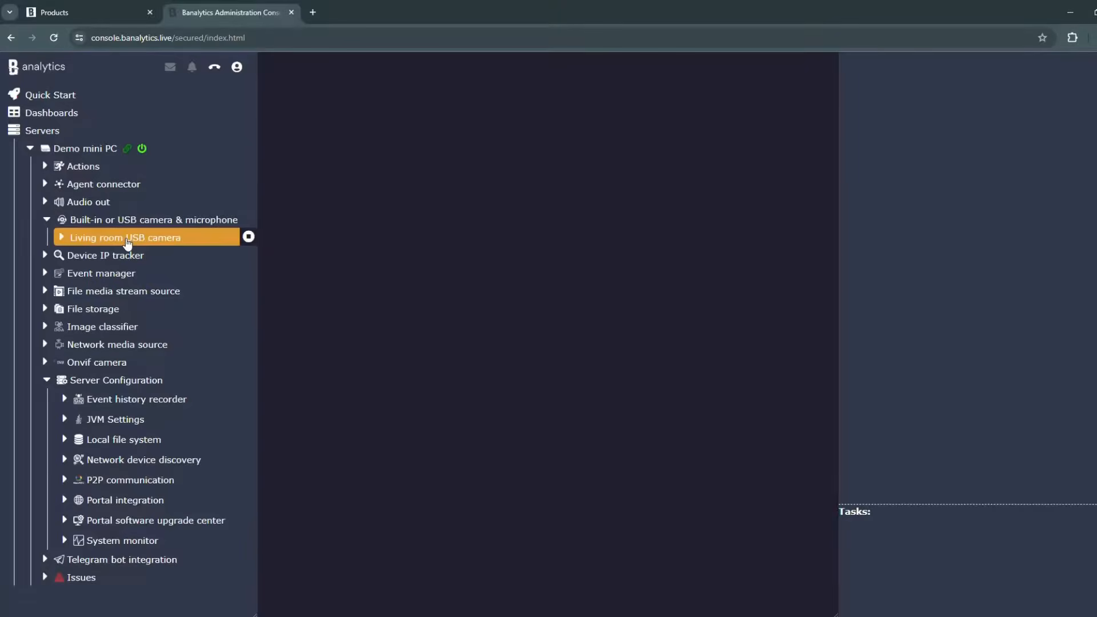
pyautogui.click(126, 238)
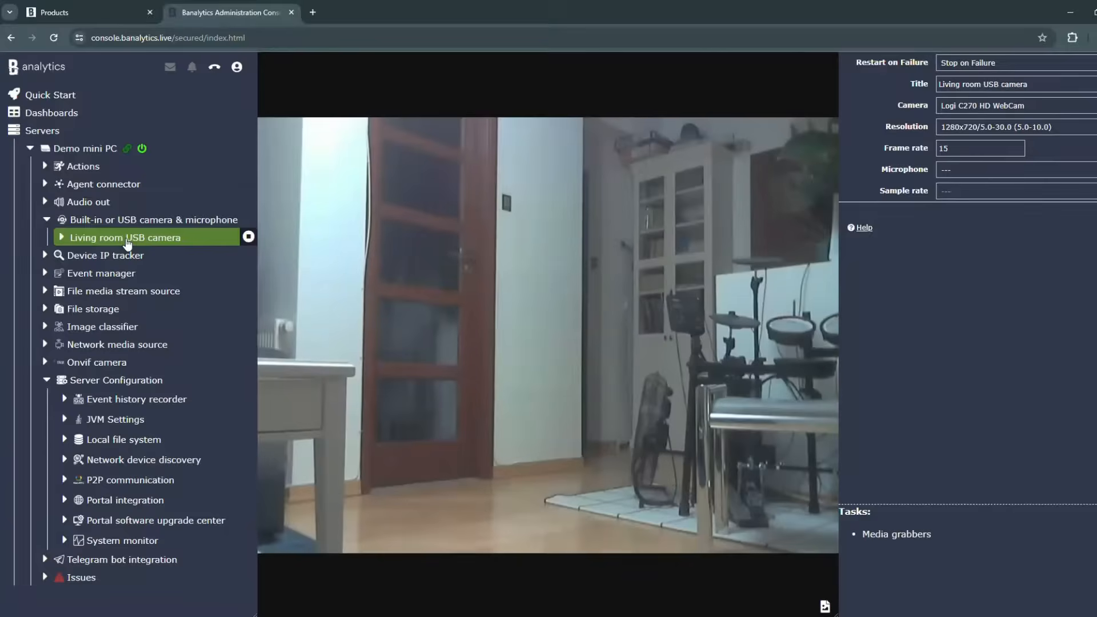
pyautogui.click(61, 238)
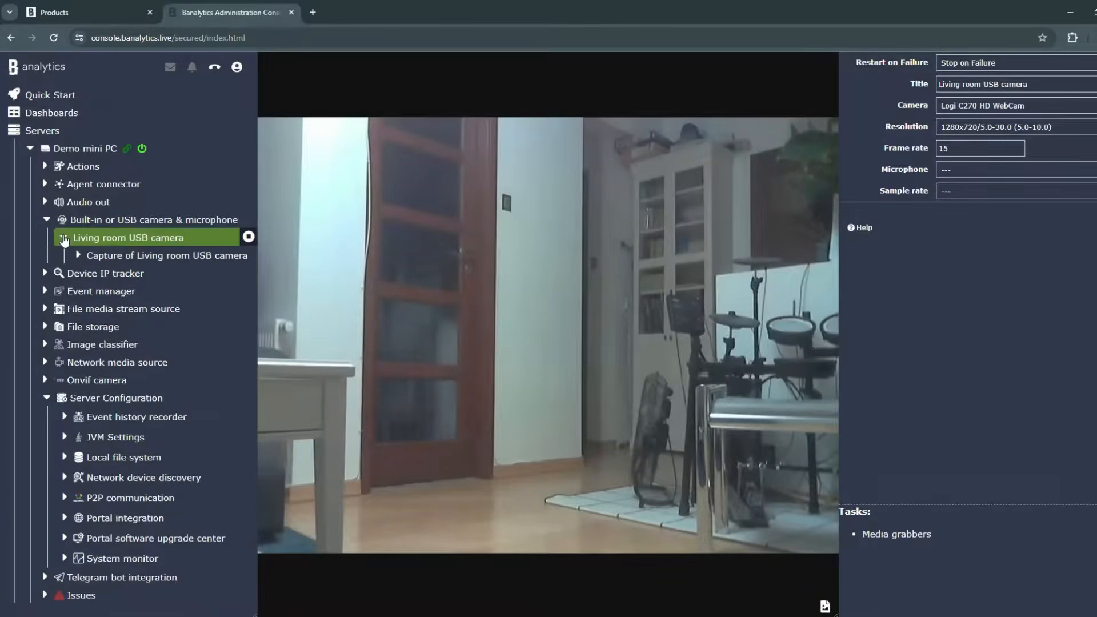
pyautogui.click(167, 255)
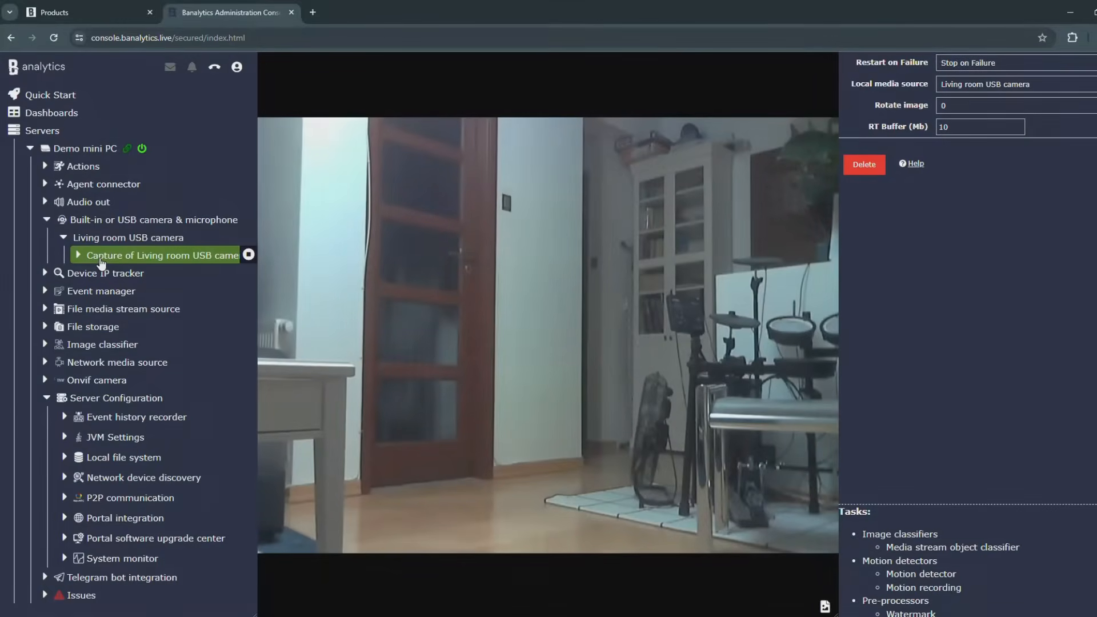
# Add a watermark with Source included and custom text 'Banalytics demo', and save it onto the stream
pyautogui.click(79, 255)
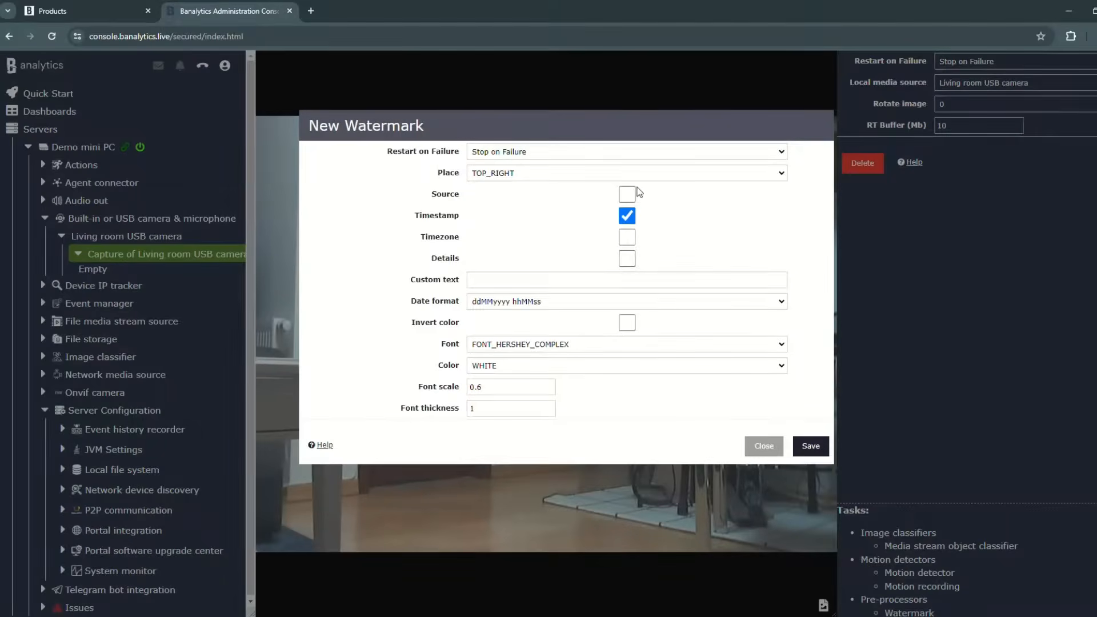
pyautogui.click(626, 237)
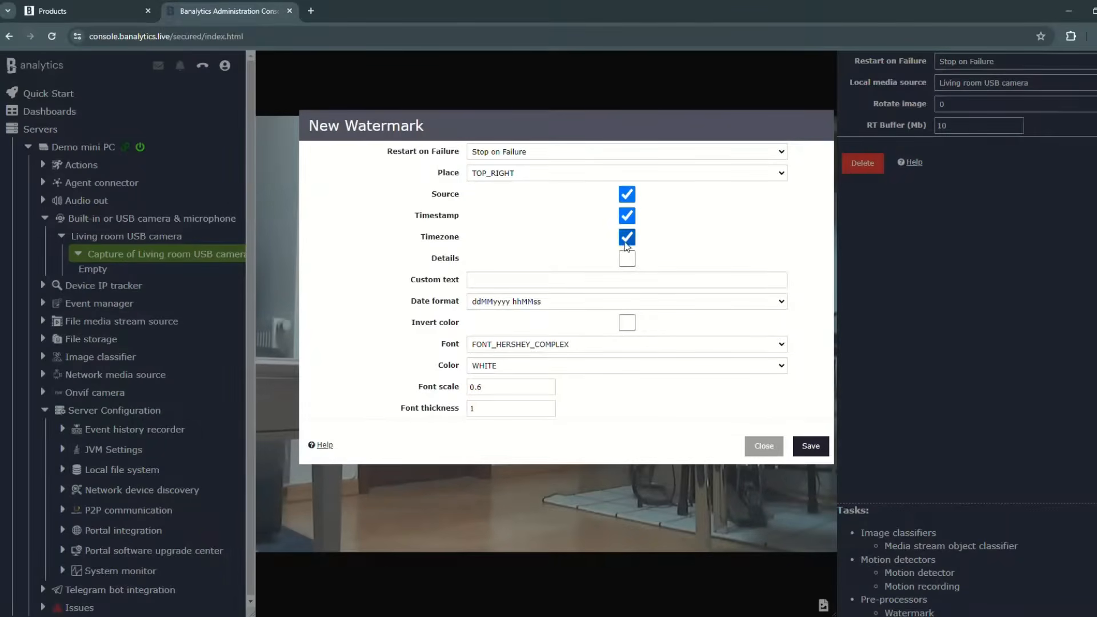
pyautogui.click(627, 257)
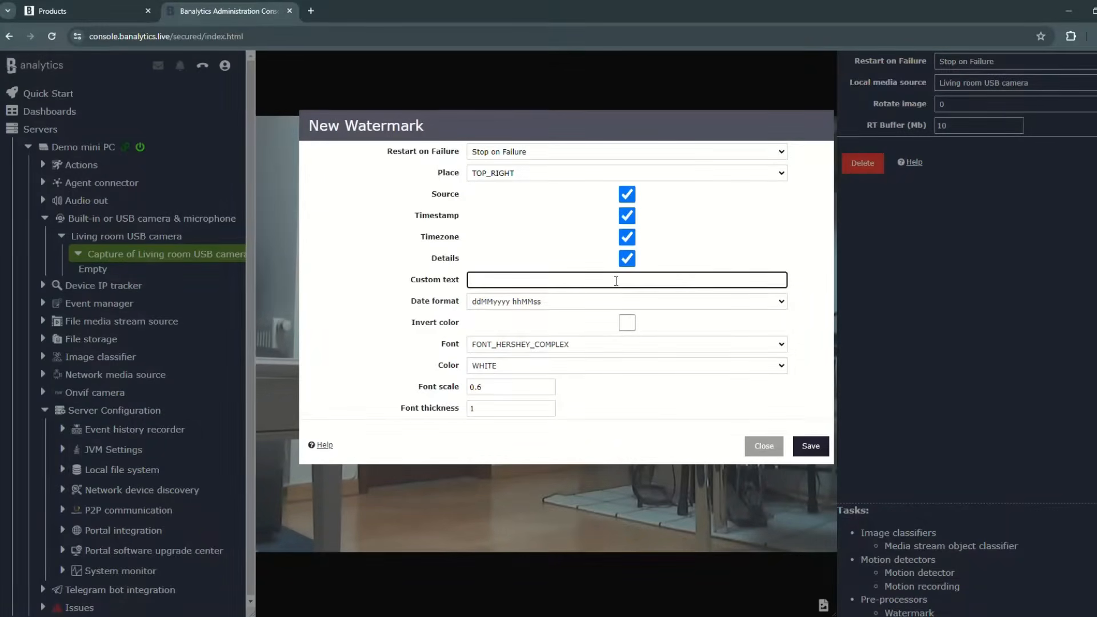
pyautogui.write('Banalytics')
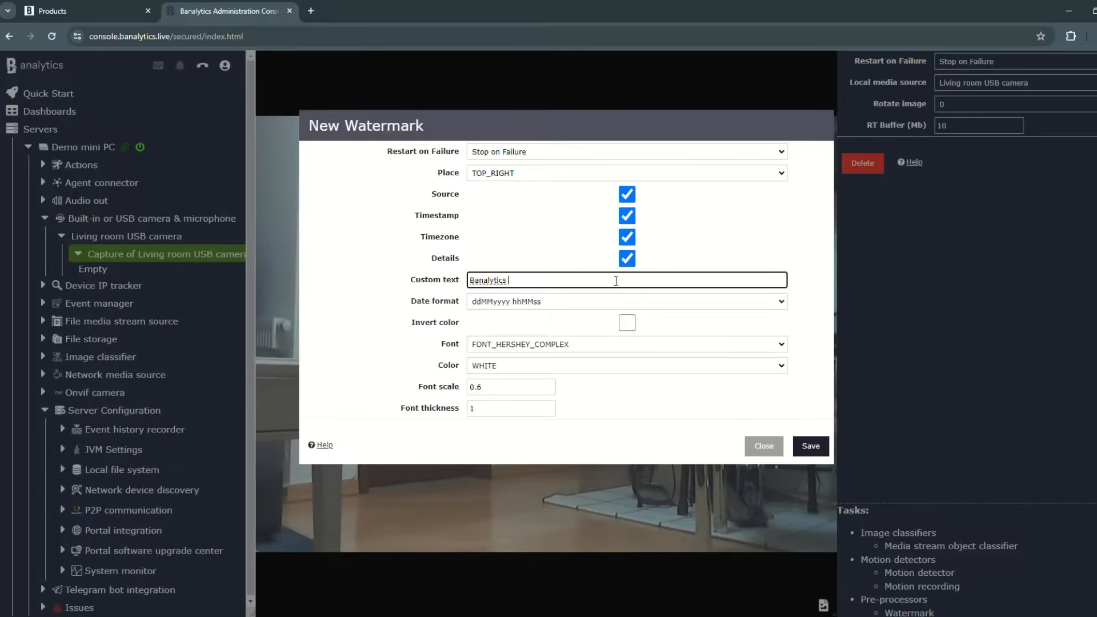
pyautogui.write('demo')
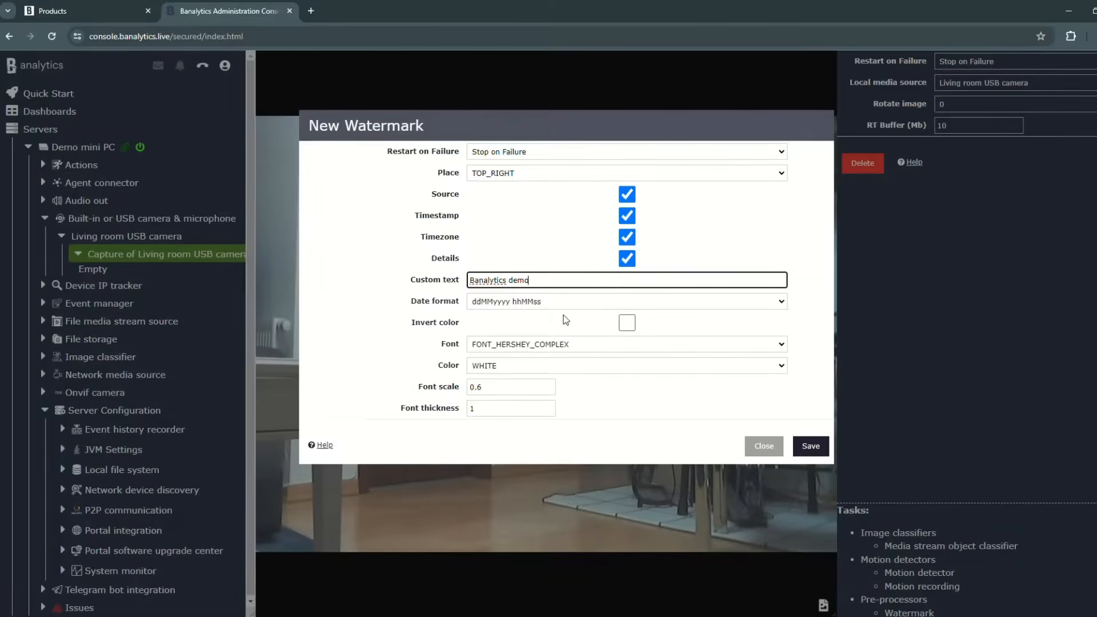
pyautogui.moveTo(560, 343)
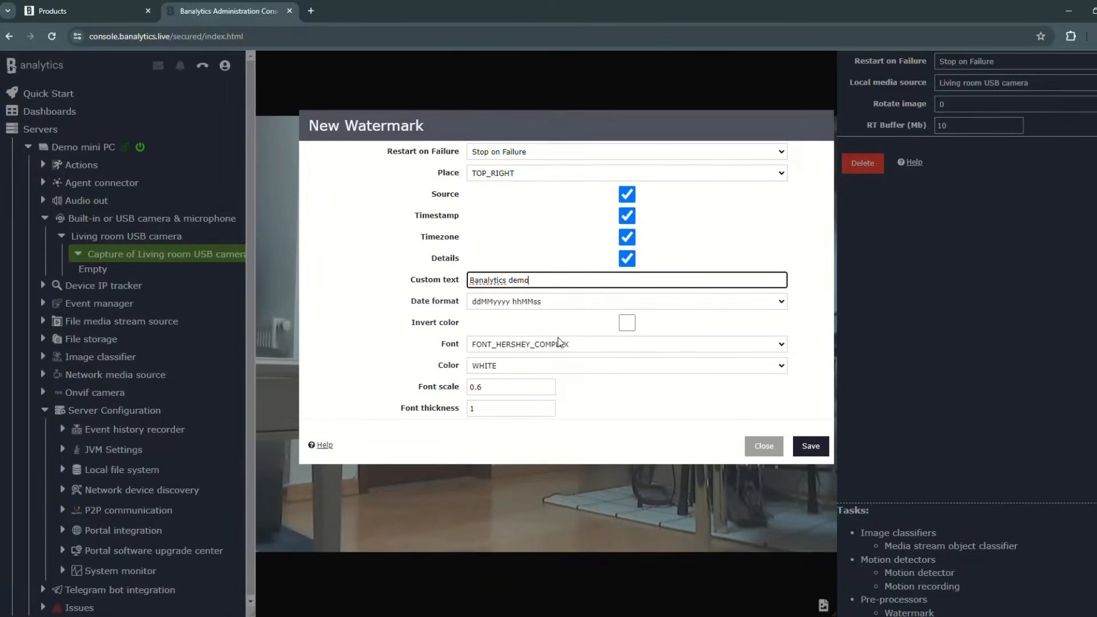
pyautogui.click(809, 447)
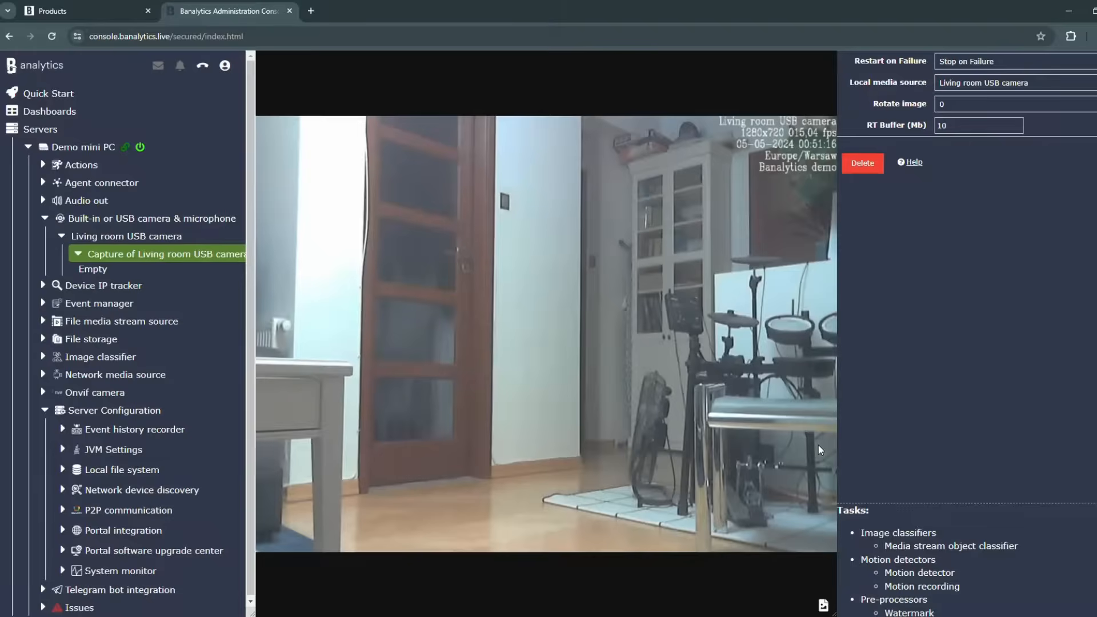